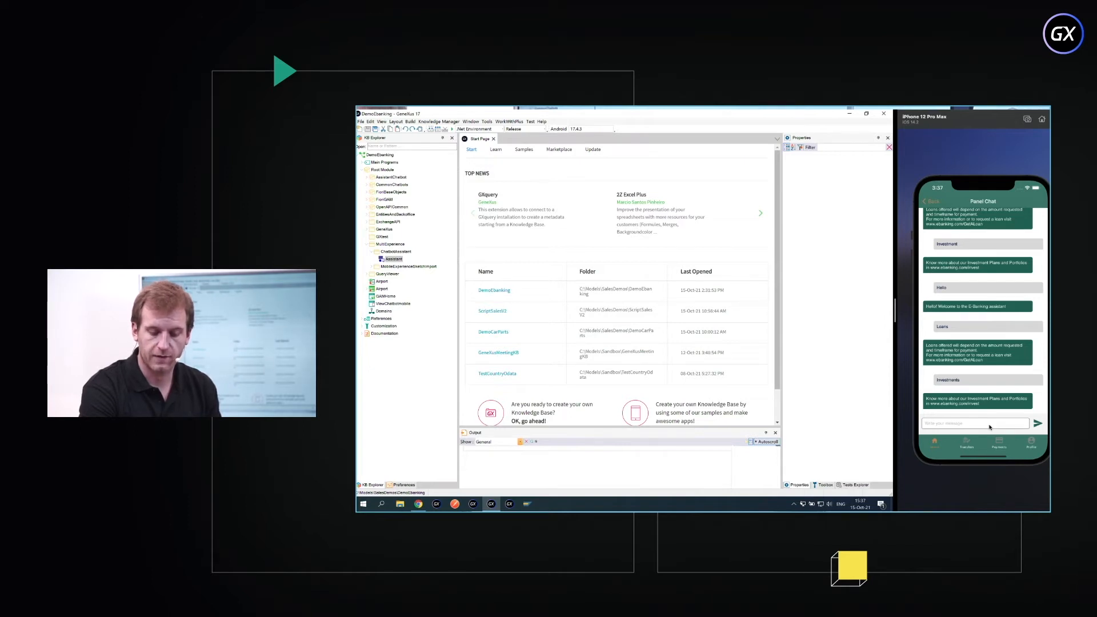
- Select the Assistant object under MultiExperience > ChatbotAssistant to show its properties
left_click(865, 113)
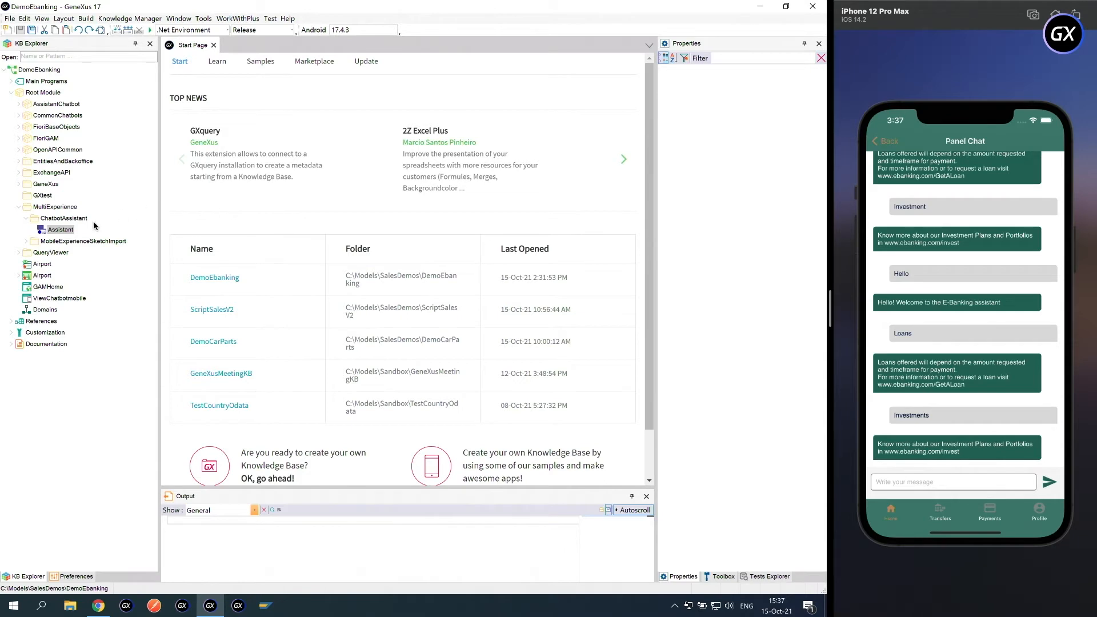
mouse_move(77, 278)
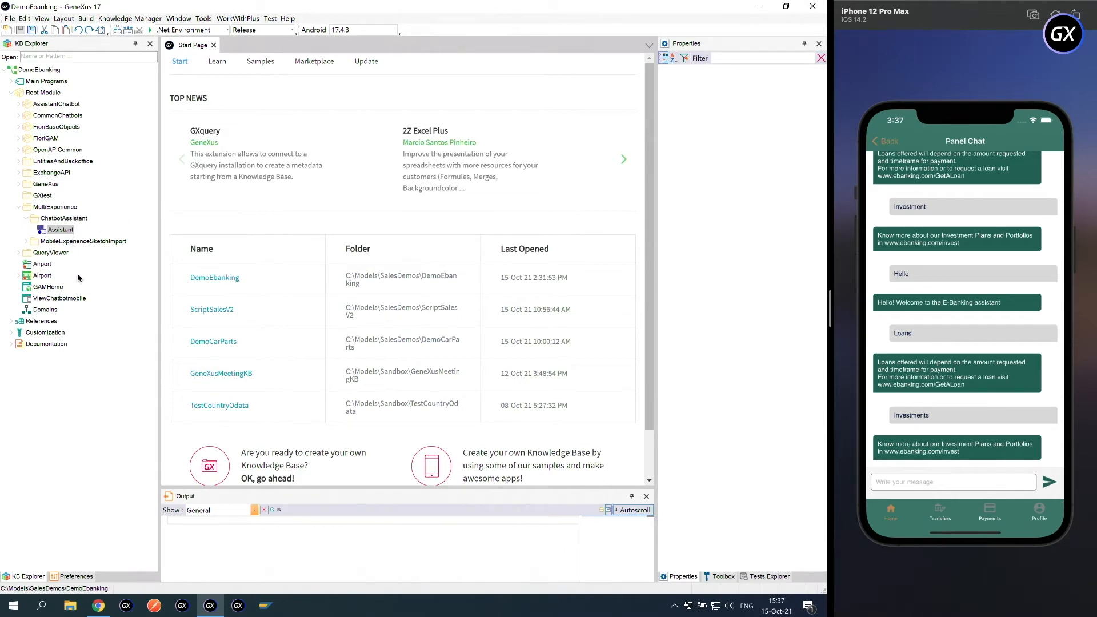
mouse_move(56, 217)
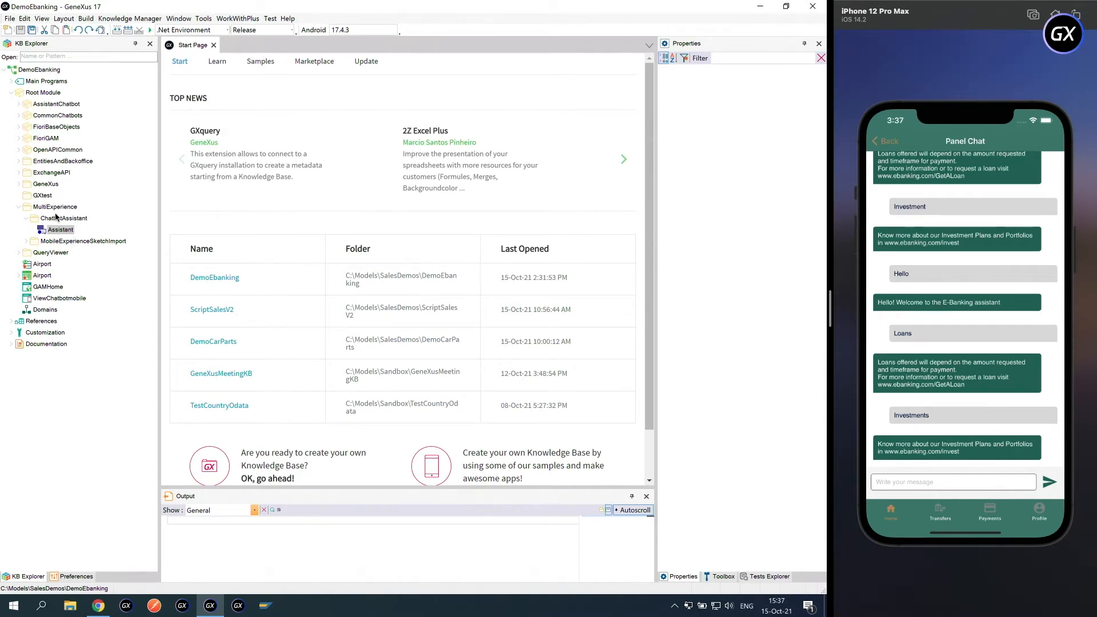
left_click(61, 230)
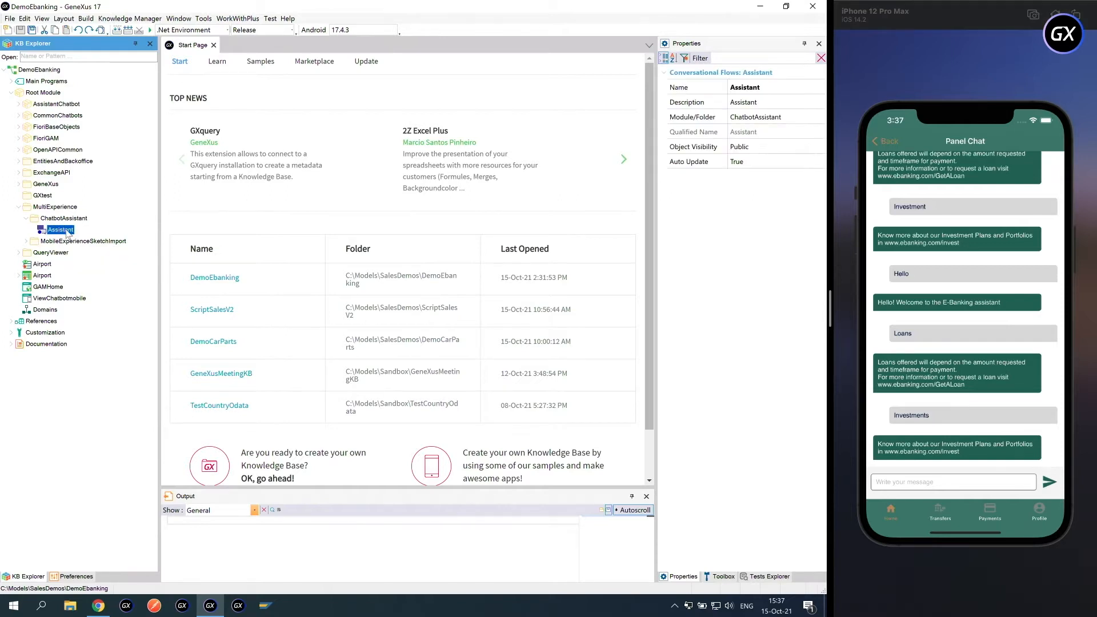
- Open the Assistant object and select its Greetings flow in the Instance Data list
double_click(60, 230)
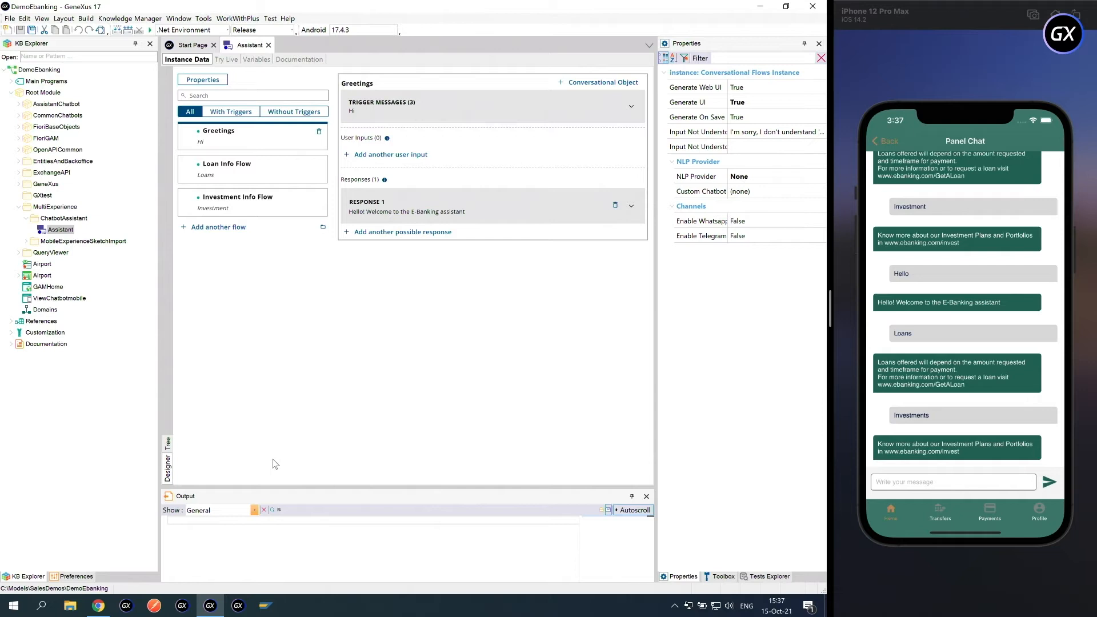
mouse_move(333, 392)
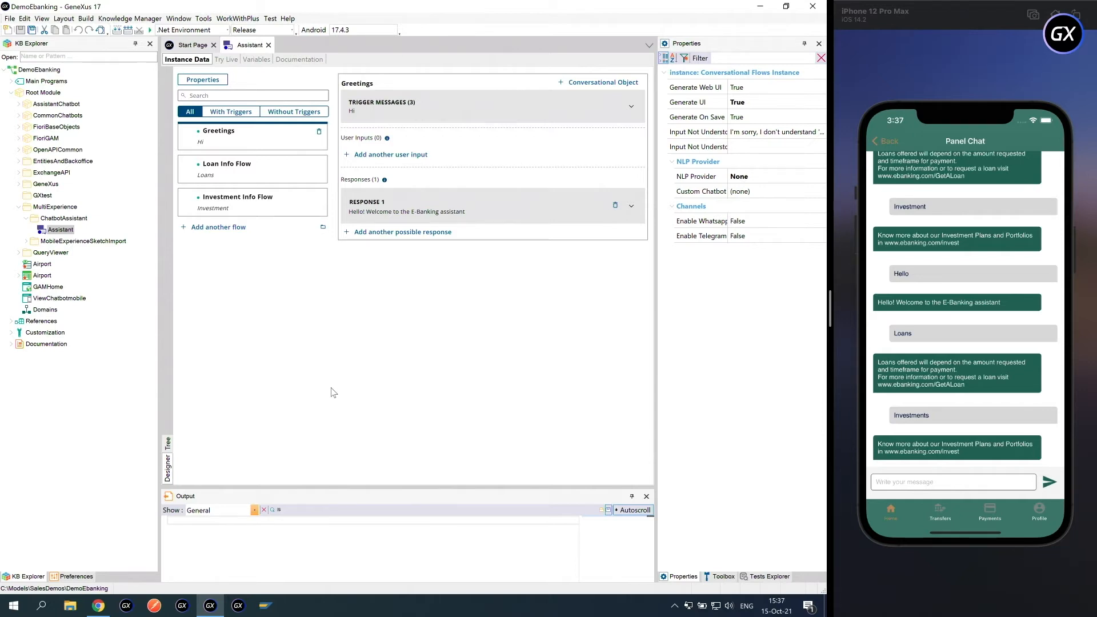
left_click(252, 136)
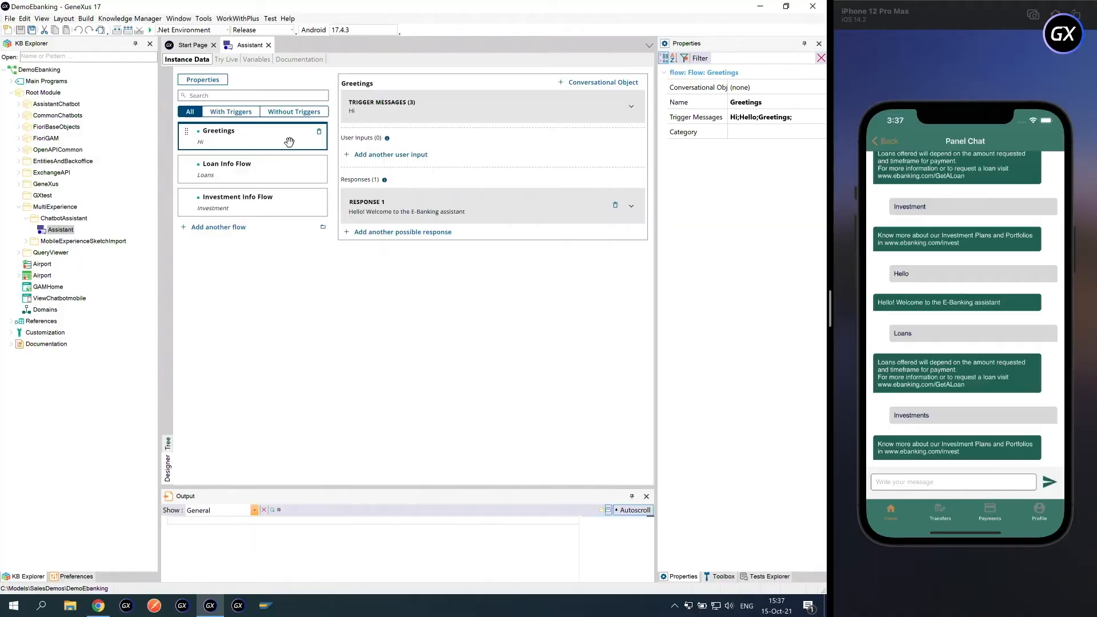
mouse_move(407, 112)
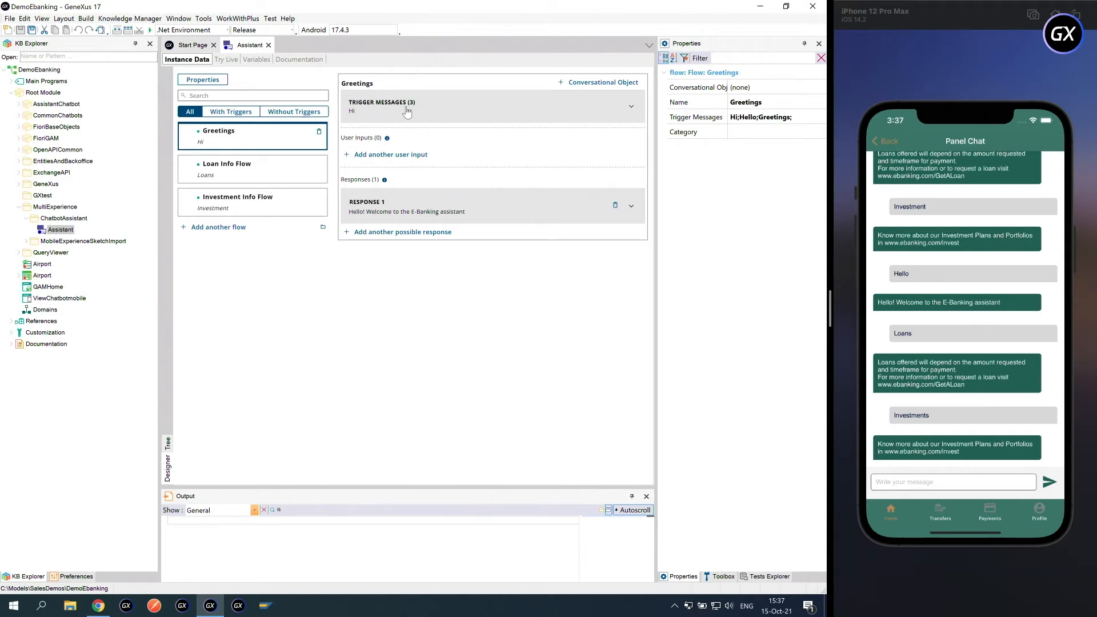
- Expand the Greetings trigger messages Hi, Hello, Greetings and its welcome response
left_click(630, 106)
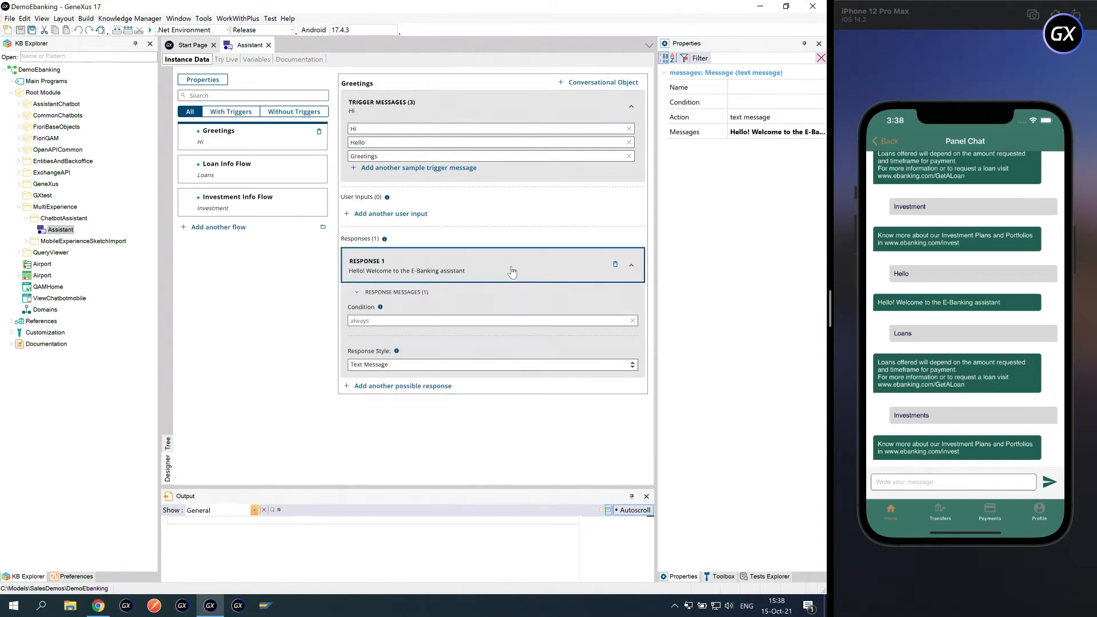
mouse_move(477, 303)
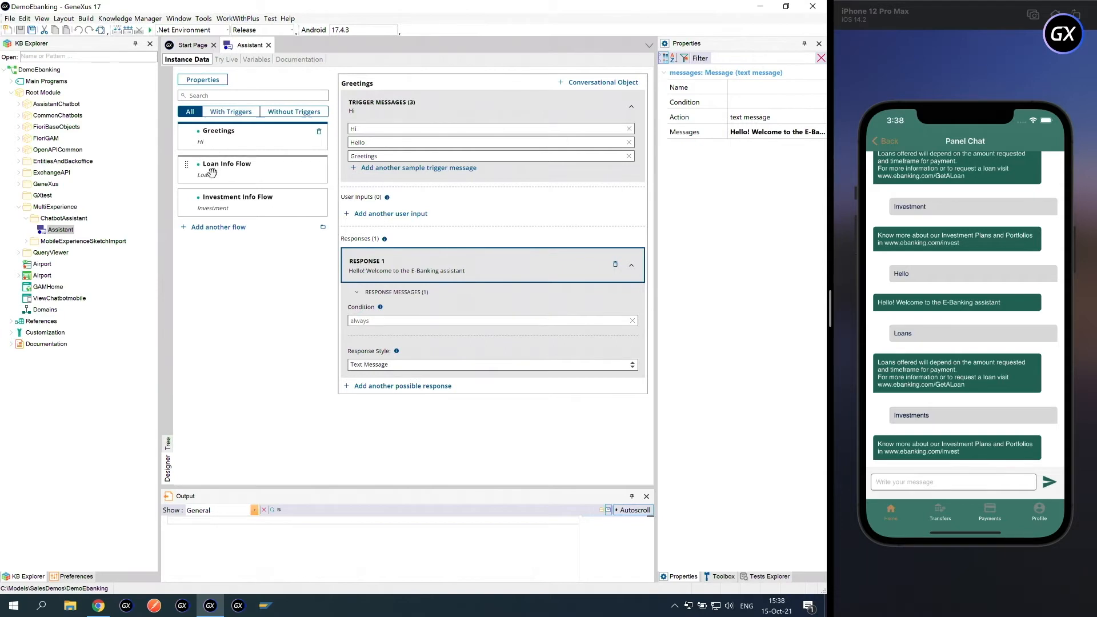
- Review the Loan Info Flow, then the Investment Info Flow with their triggers and responses
left_click(226, 164)
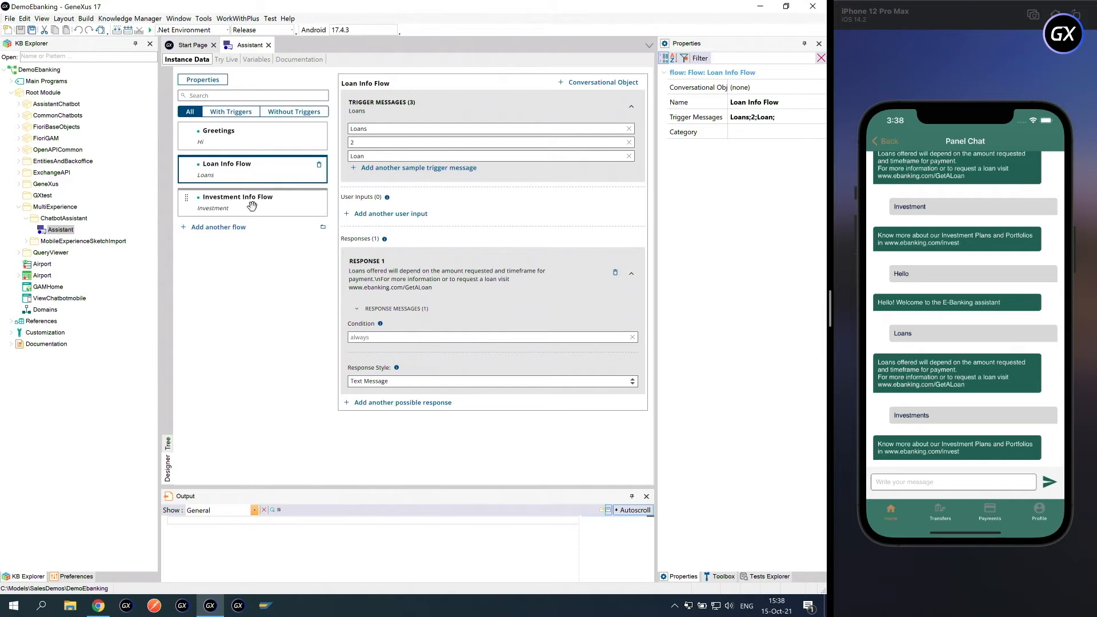
left_click(238, 201)
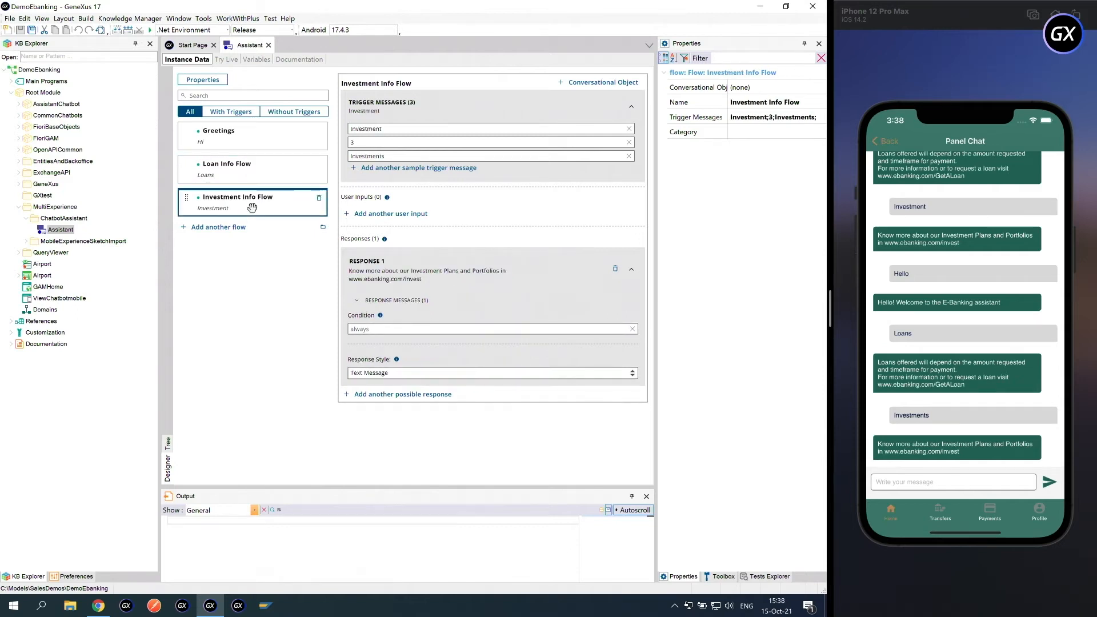
mouse_move(318, 359)
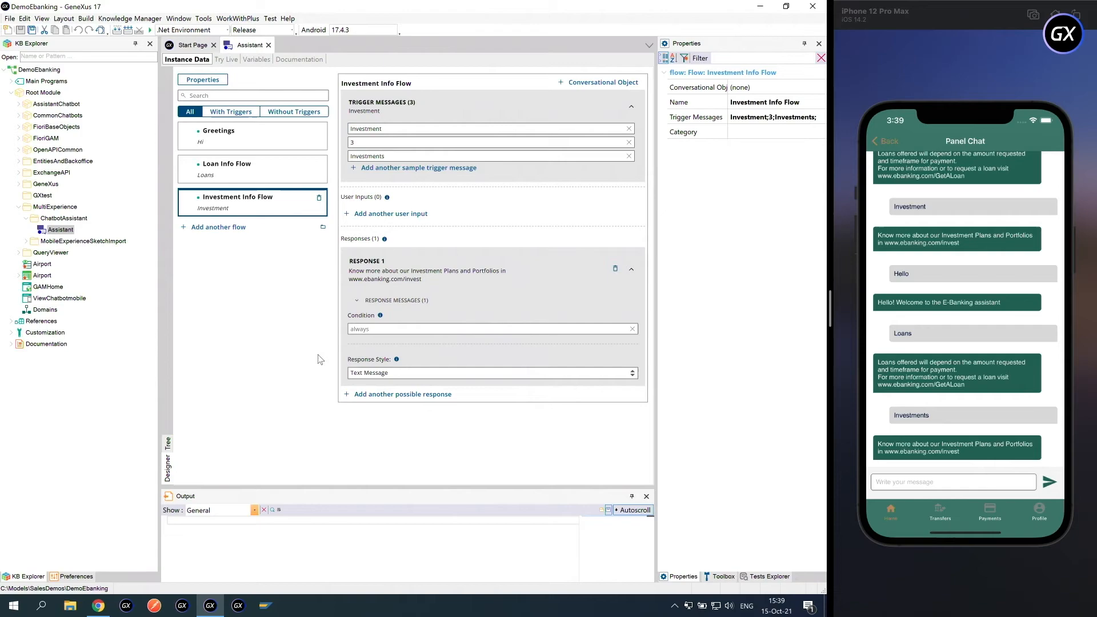
- Show the Assistant instance properties with NLP provider None and disabled channels
left_click(202, 79)
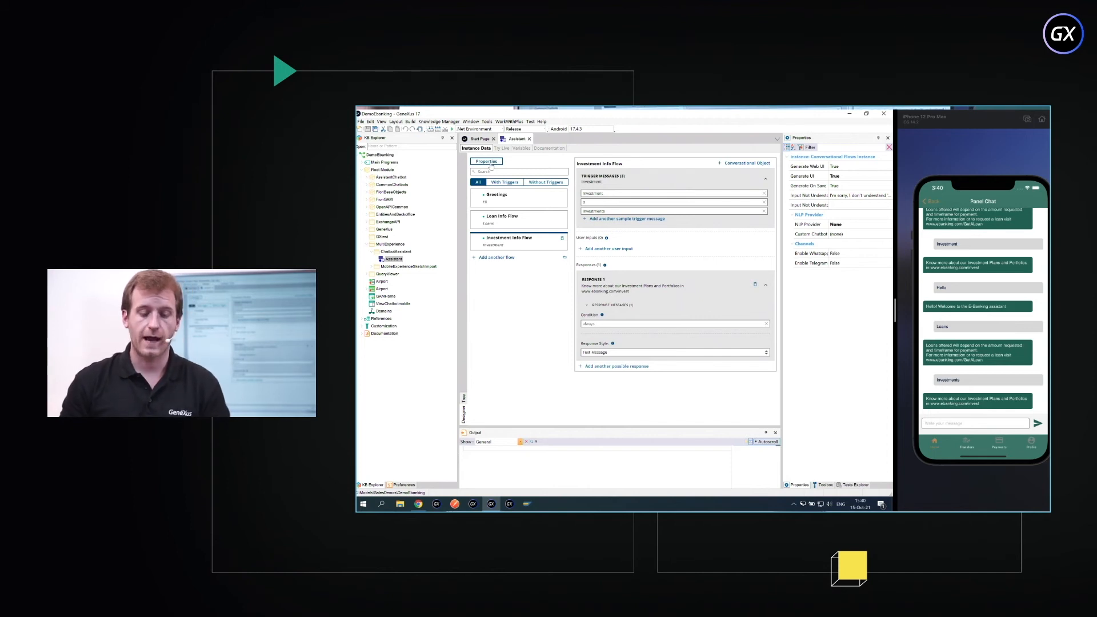
left_click(866, 114)
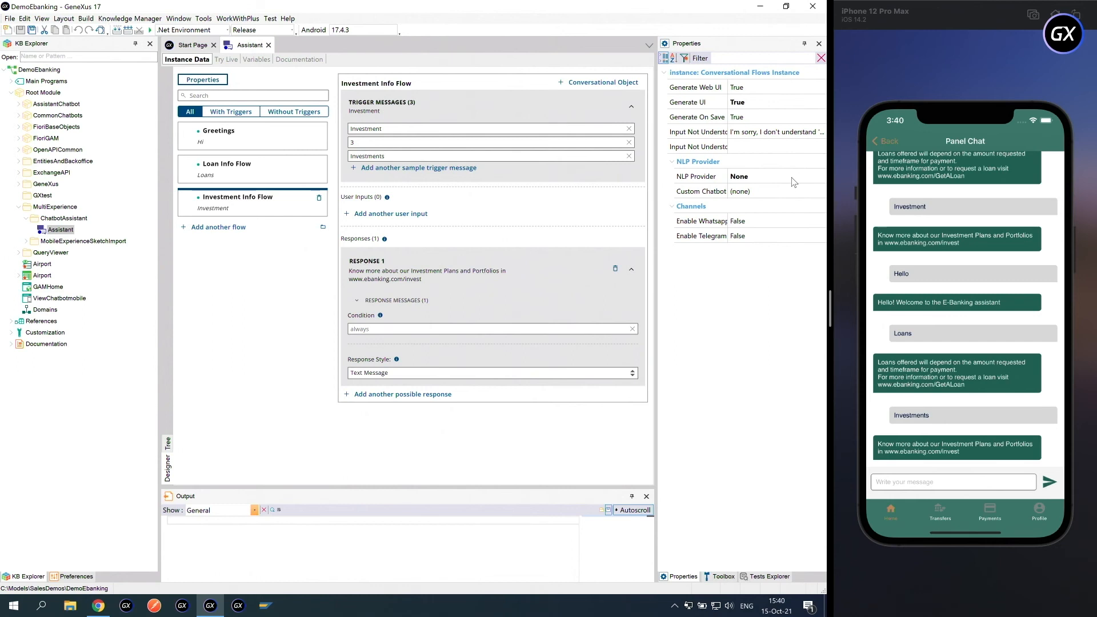
mouse_move(804, 179)
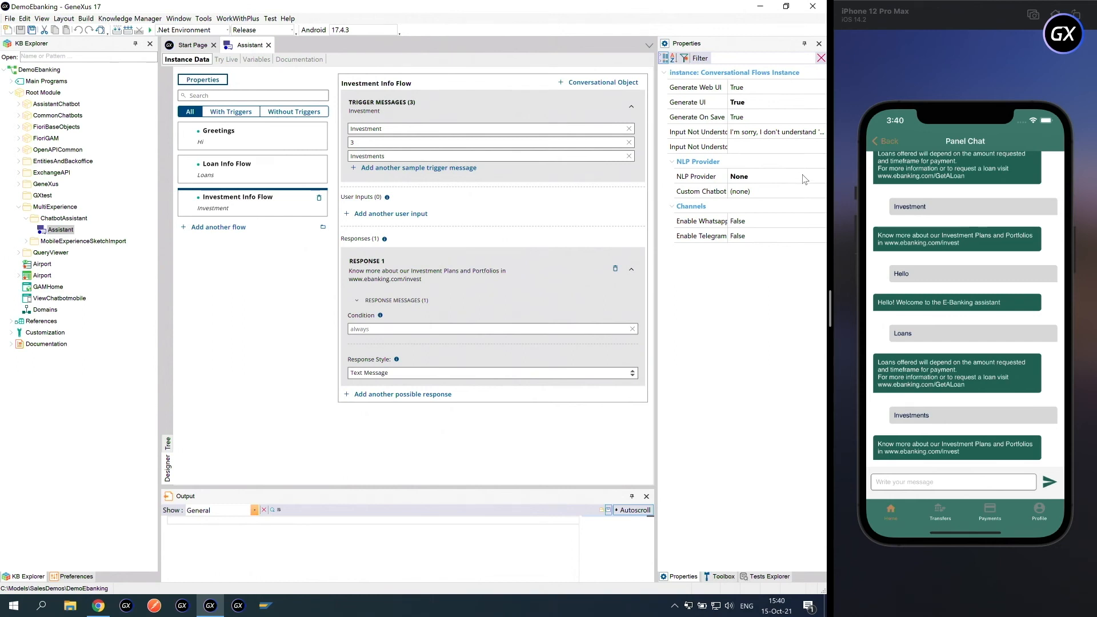
left_click(821, 176)
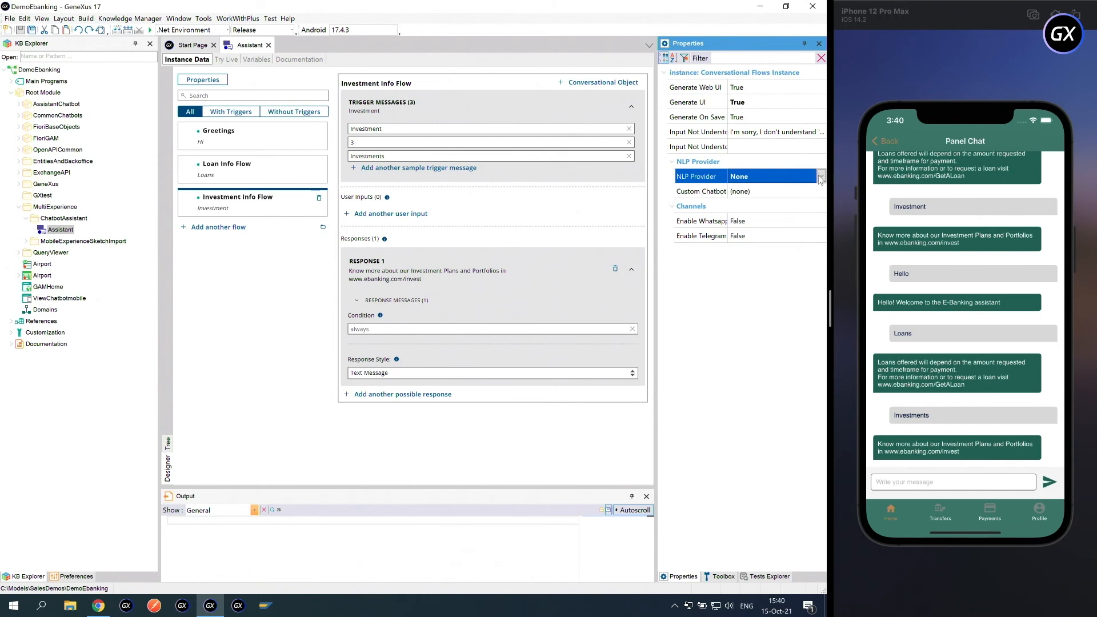
left_click(820, 176)
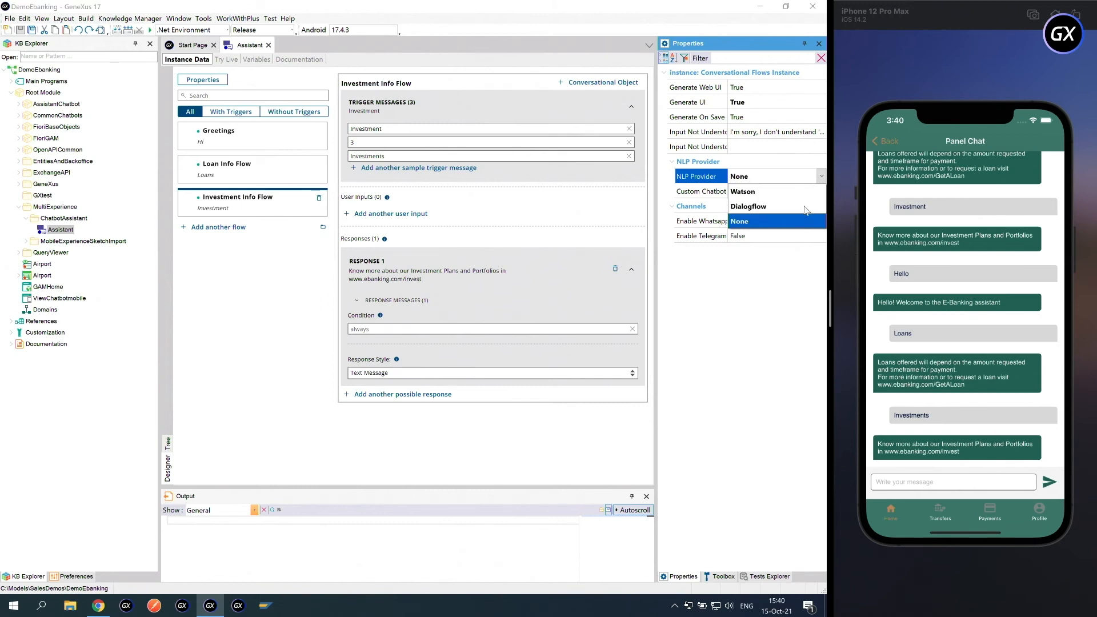
left_click(739, 220)
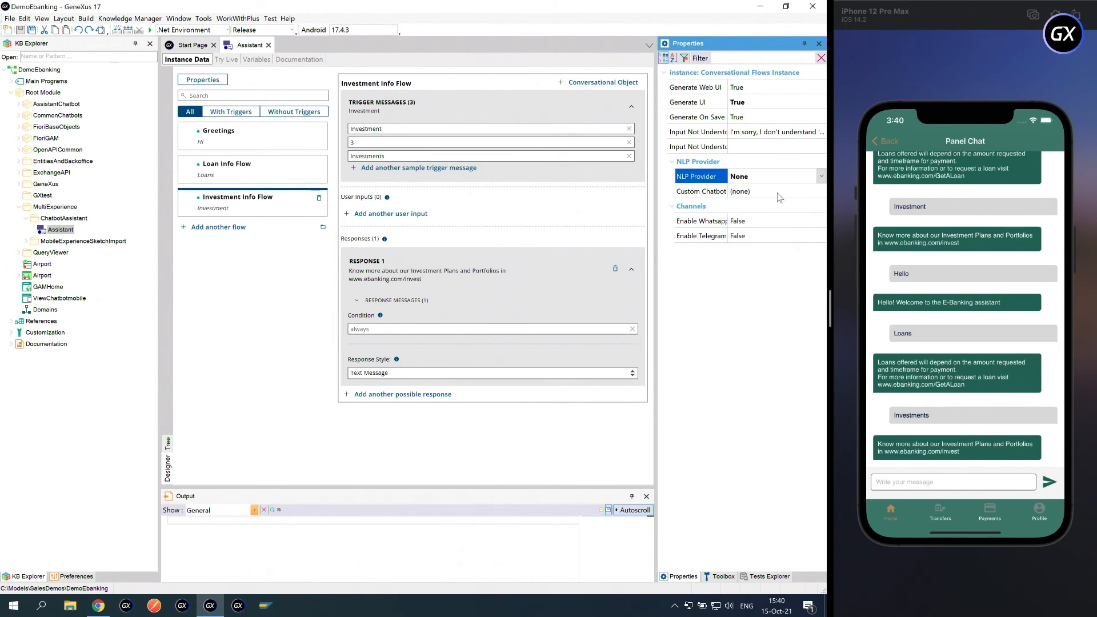
left_click(701, 191)
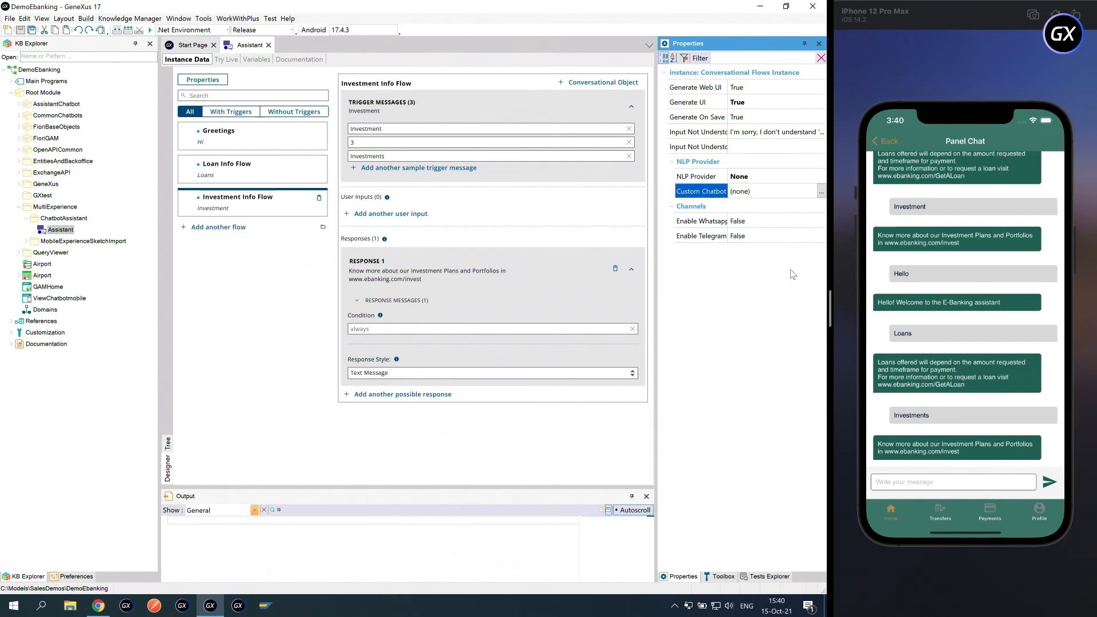
left_click(741, 221)
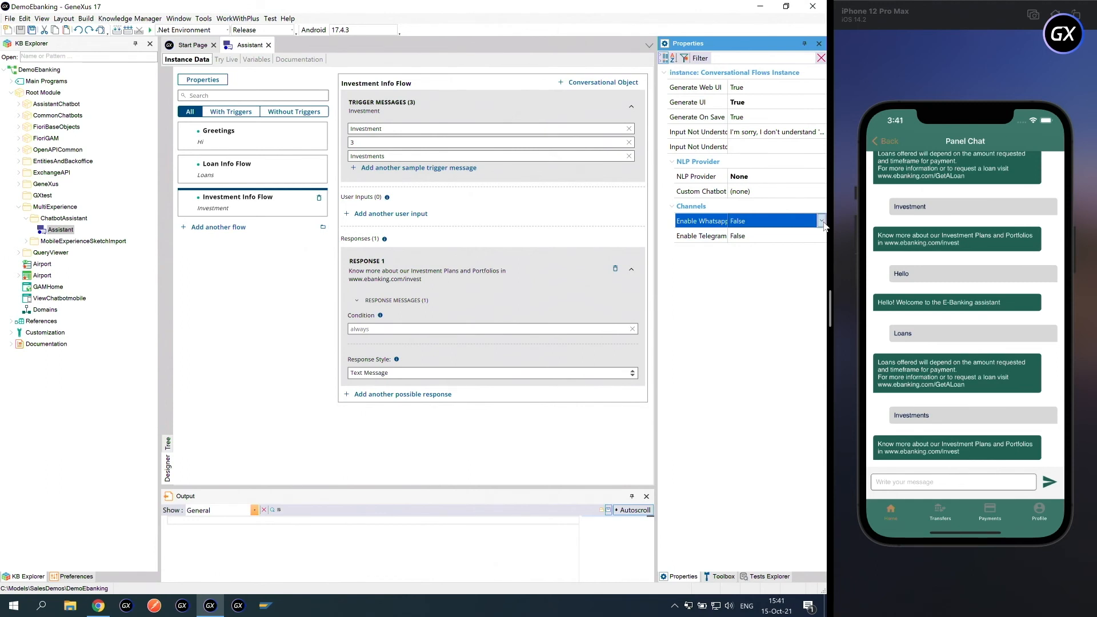
- Set Enable Whatsapp and Enable Telegram to True under Channels
left_click(822, 221)
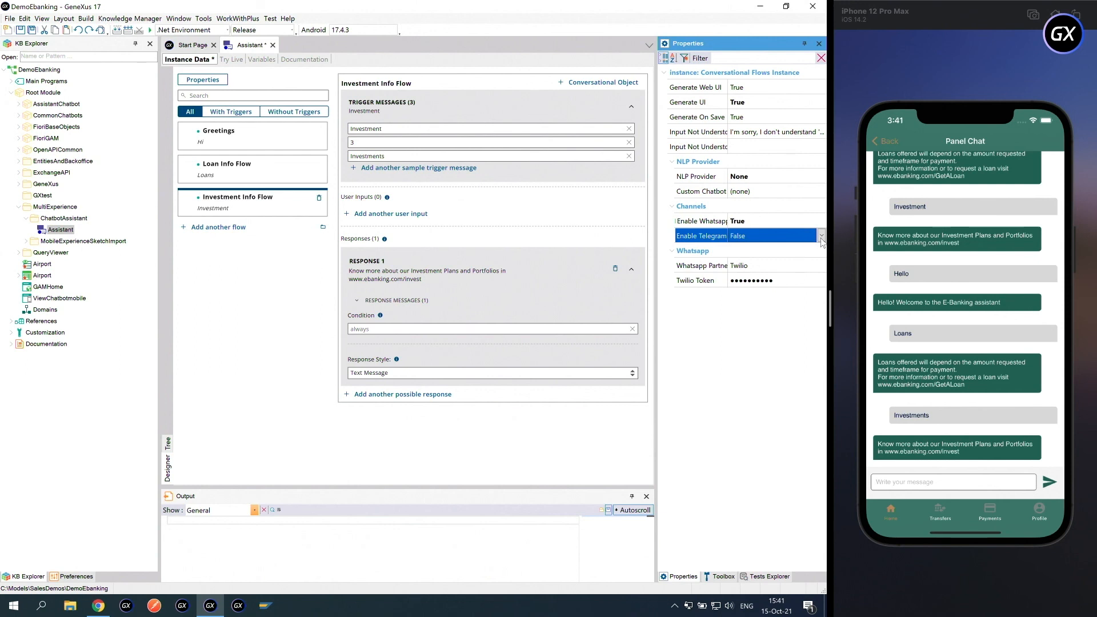
left_click(822, 236)
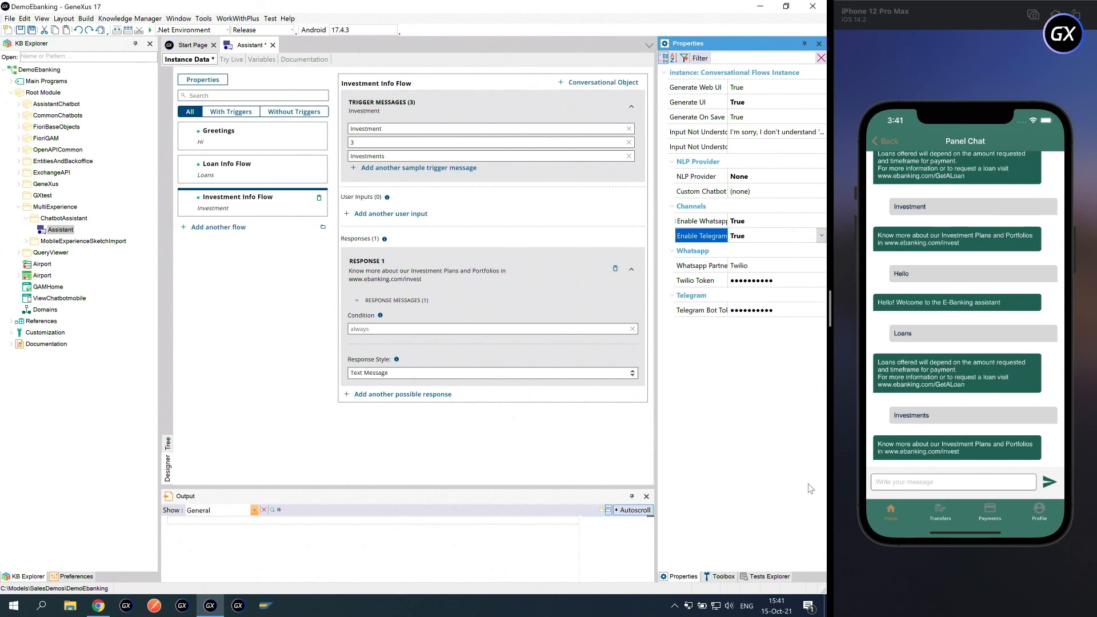